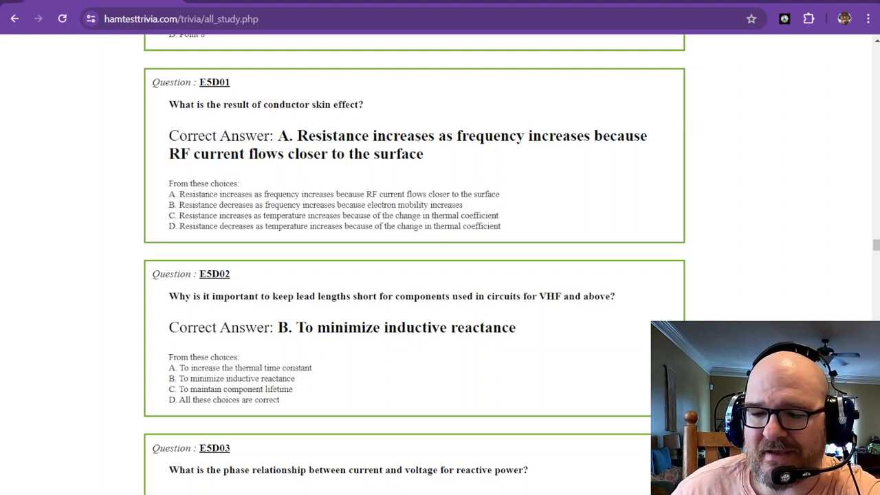
mouse_move(337, 88)
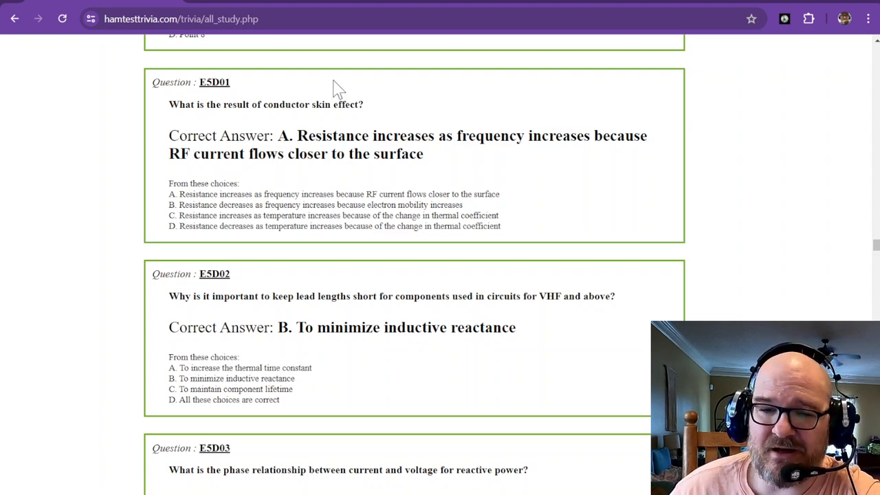
mouse_move(230, 120)
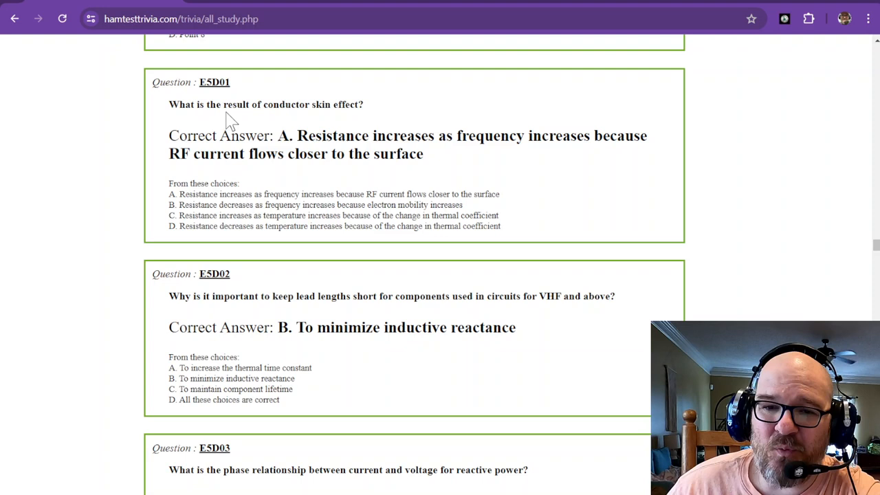
mouse_move(342, 104)
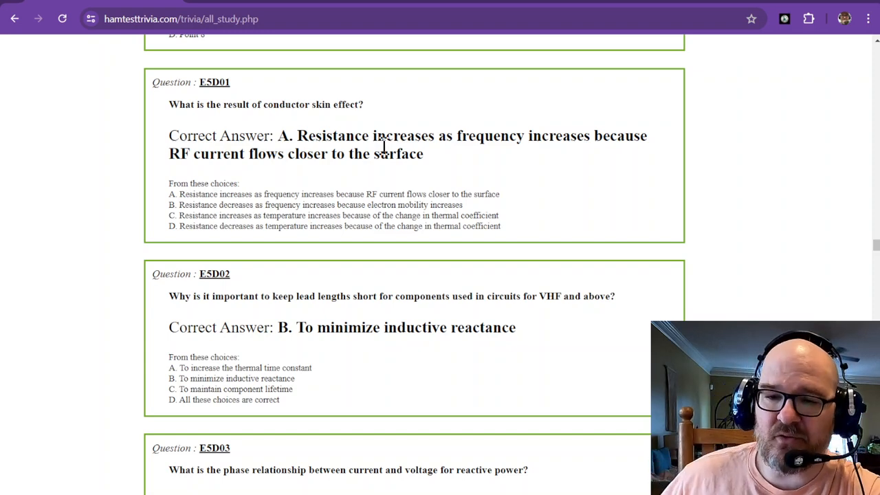
mouse_move(479, 141)
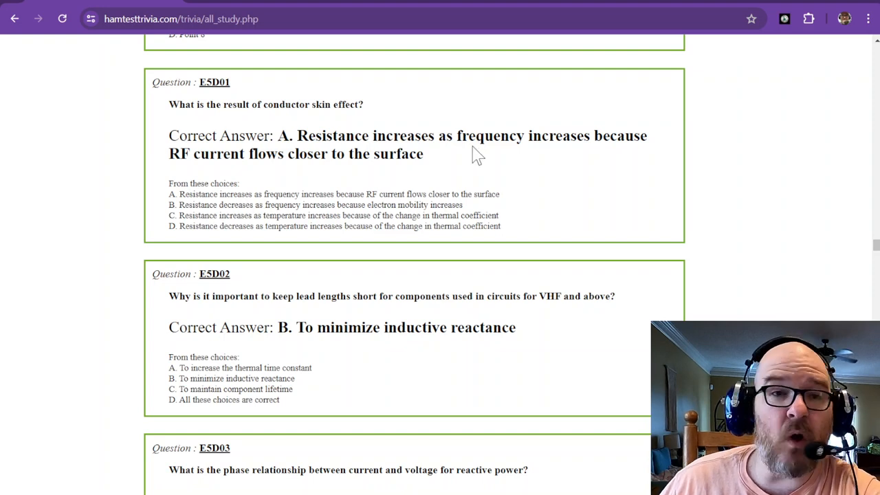
mouse_move(357, 174)
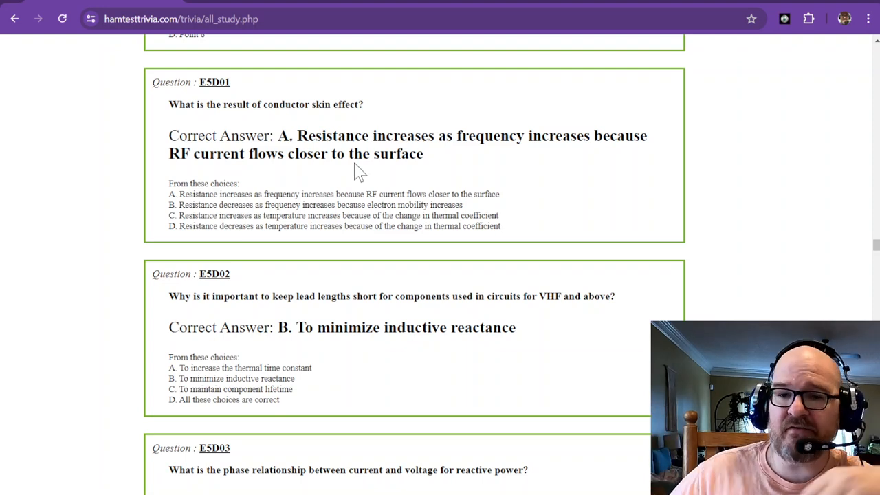
mouse_move(364, 144)
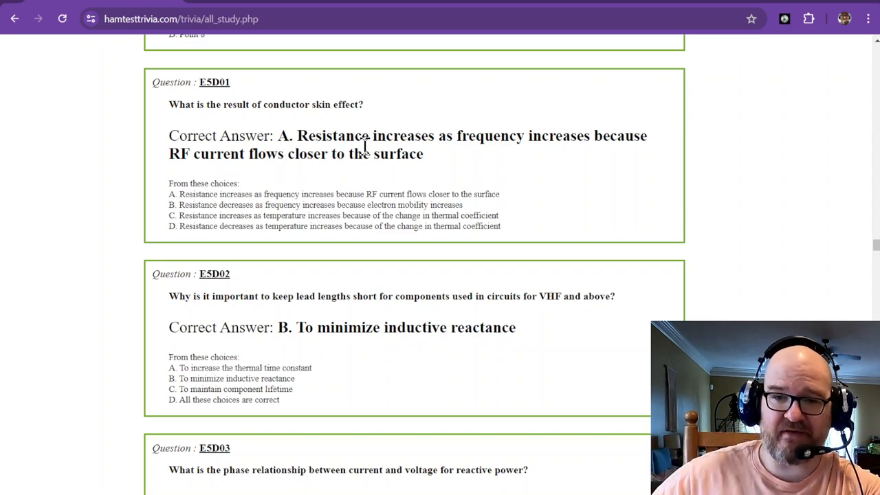
Step: Scroll down to bring E5D02 to the top, with E5D03 and E5D04 below
scroll("down", 3)
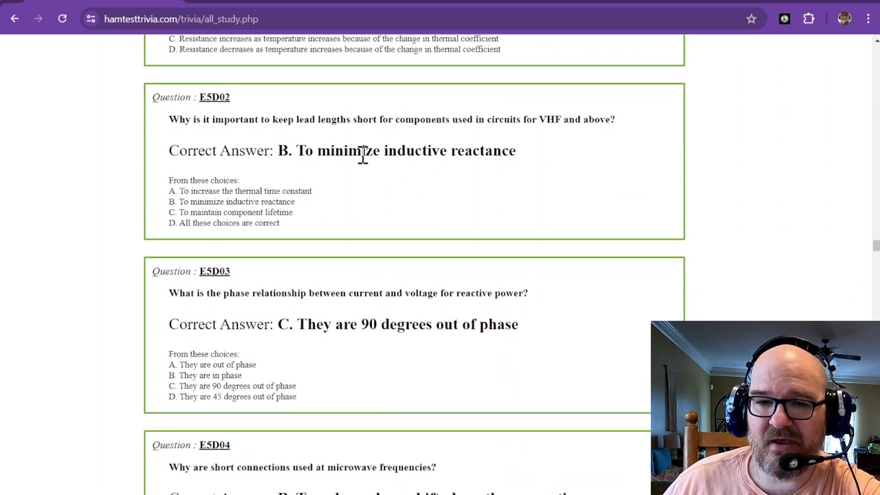
mouse_move(351, 119)
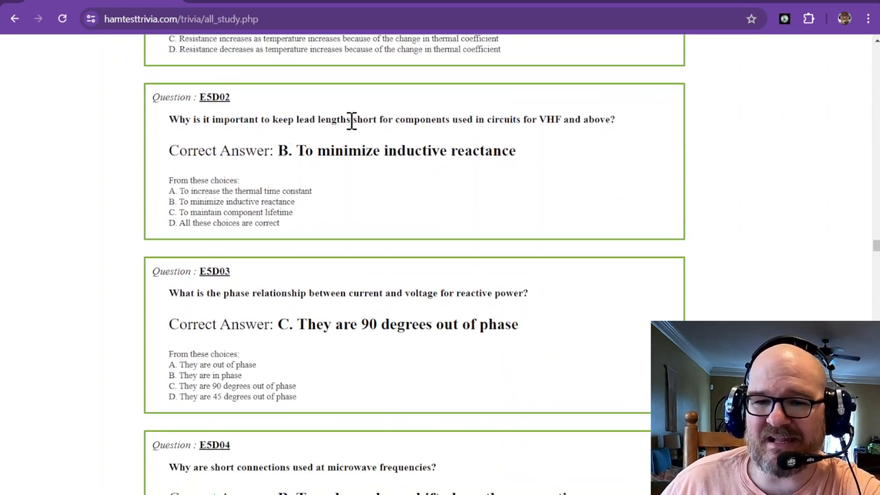
mouse_move(461, 119)
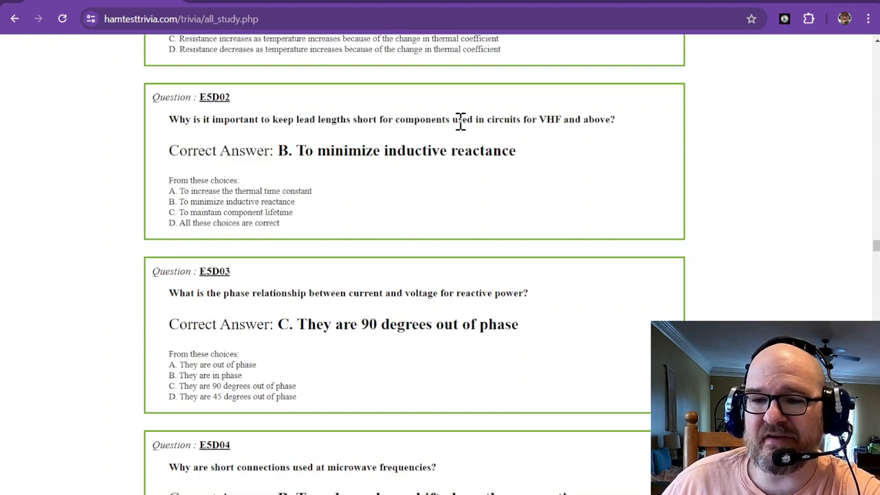
mouse_move(580, 118)
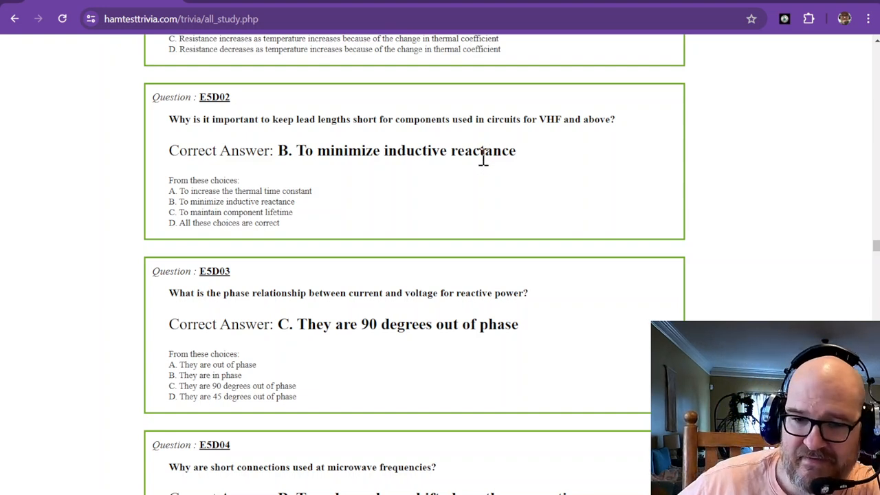
Step: Scroll down to E5D03, revealing E5D04's answer B and the start of E5D05
scroll("down", 3)
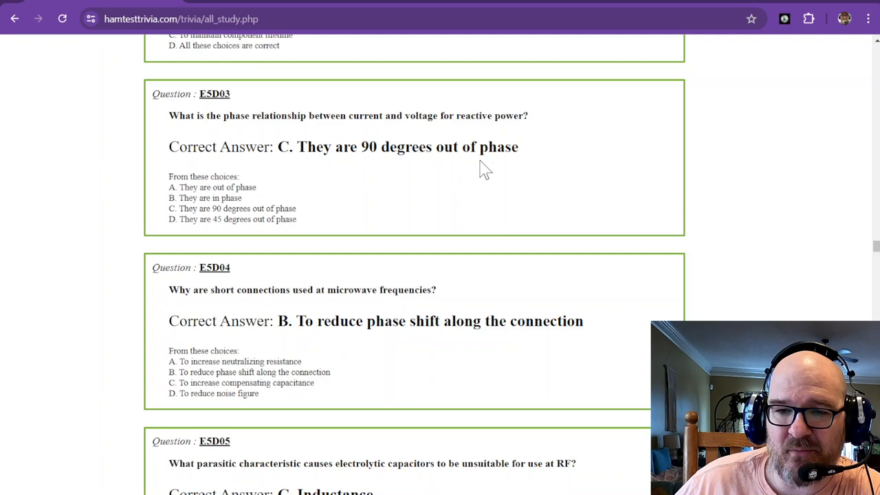
mouse_move(473, 174)
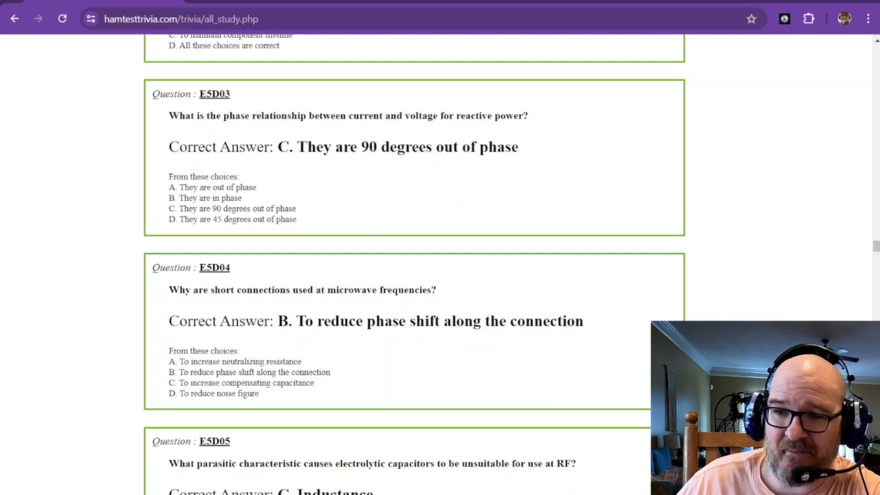
Step: Scroll down twice to E5D04, showing E5D05's answer C (inductance) and E5D06
scroll("down", 3)
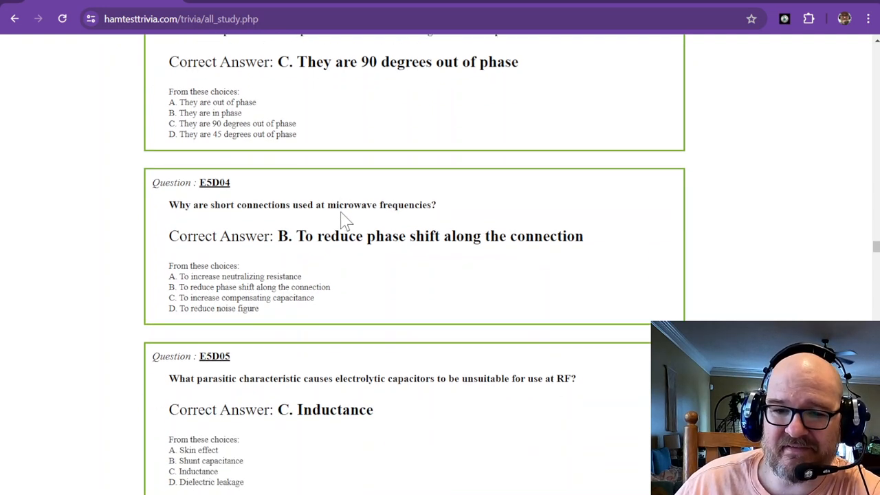
scroll("down", 3)
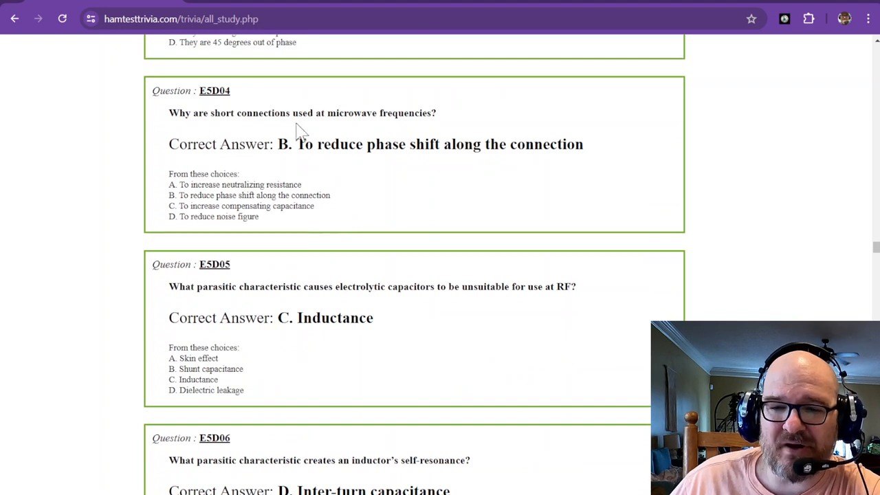
mouse_move(389, 115)
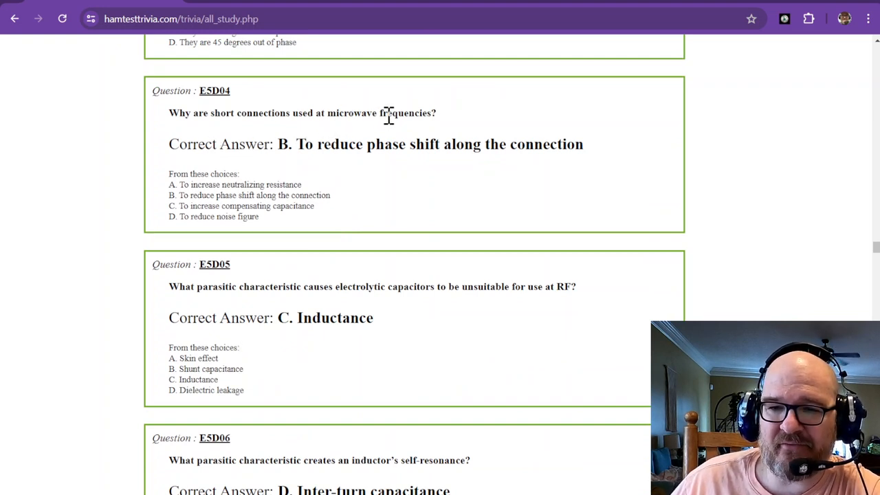
mouse_move(328, 152)
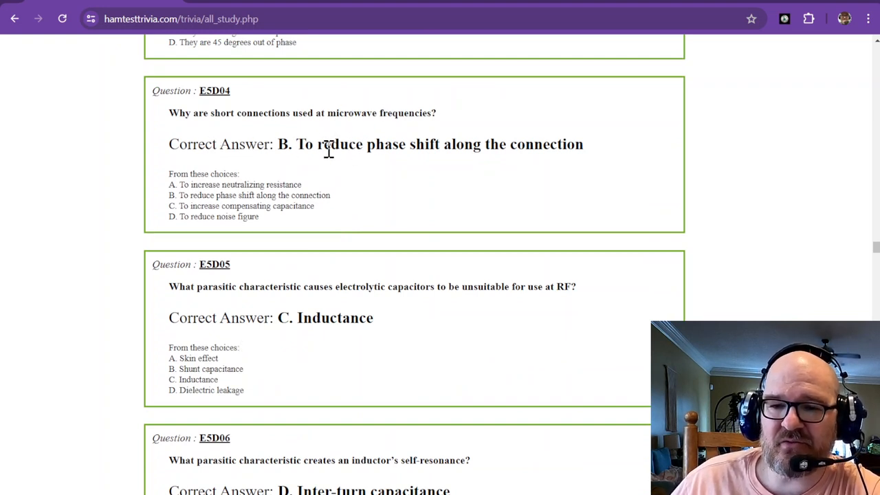
mouse_move(475, 150)
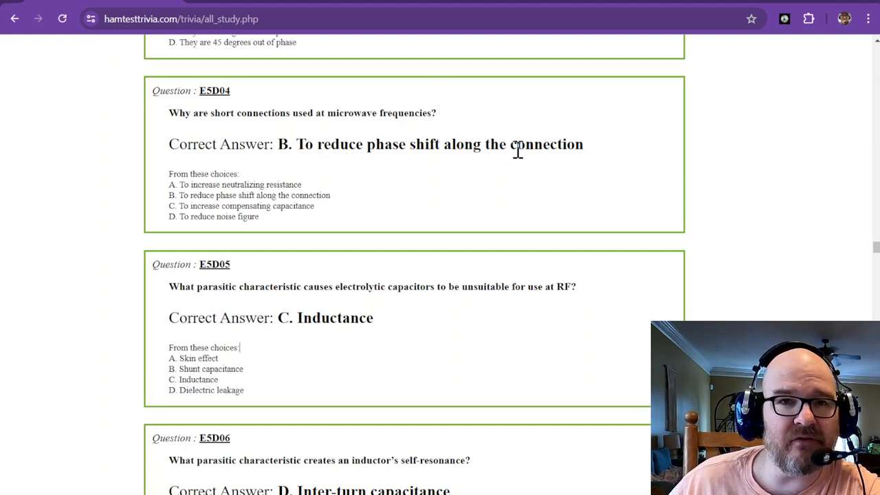
Step: Scroll down to E5D05, showing E5D06 answered D (inter-turn capacitance) and E5D07 below
scroll("down", 3)
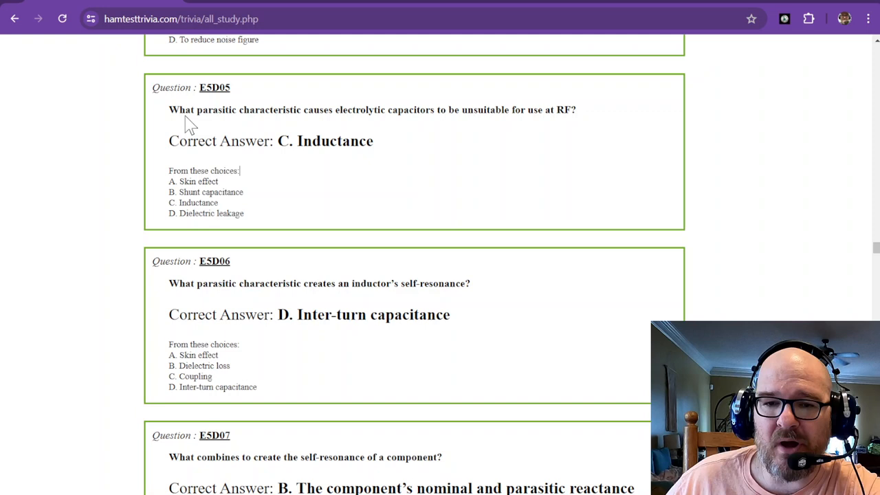
mouse_move(308, 110)
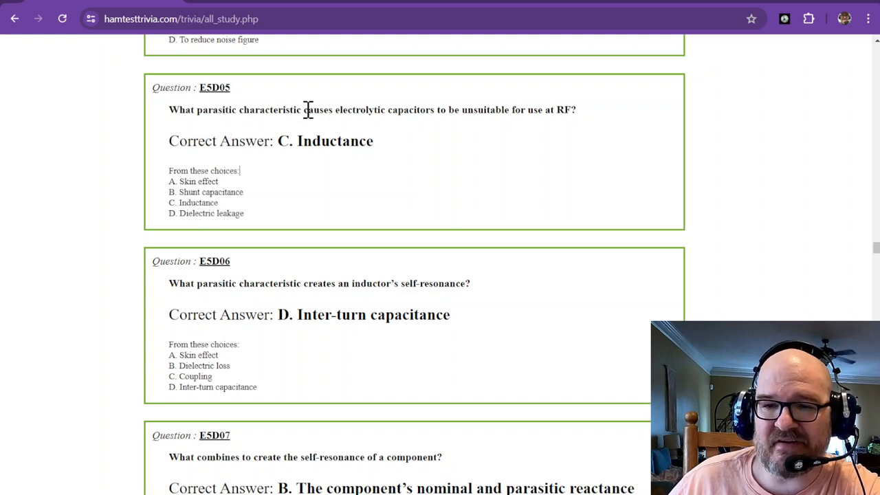
mouse_move(424, 109)
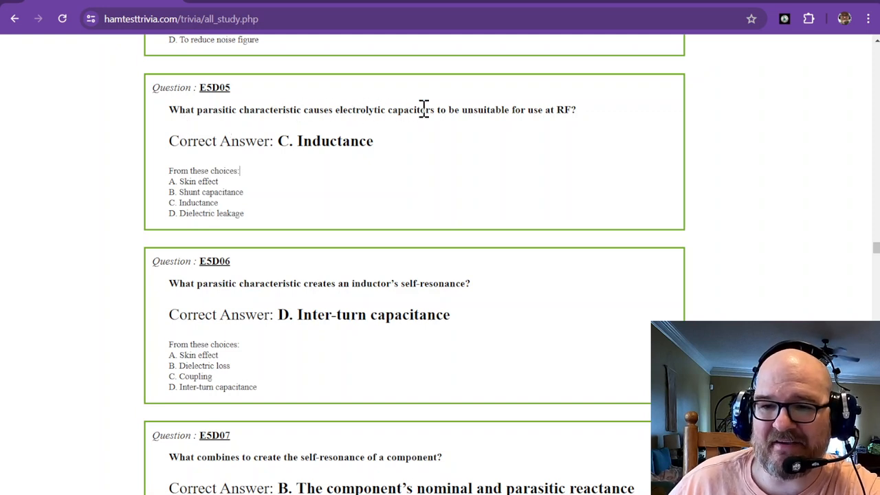
mouse_move(571, 110)
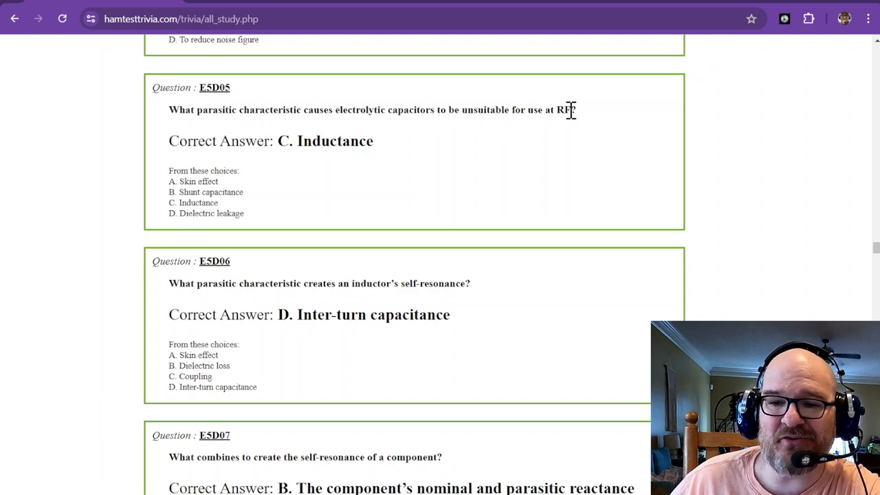
mouse_move(308, 147)
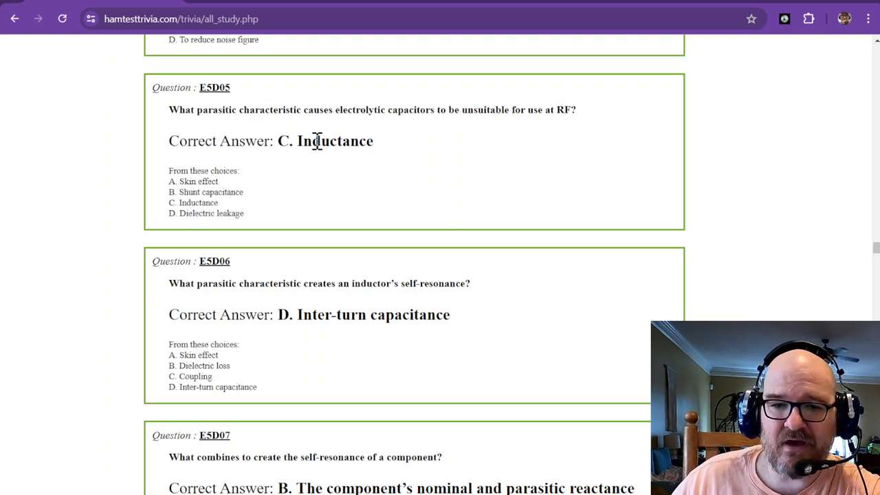
mouse_move(290, 124)
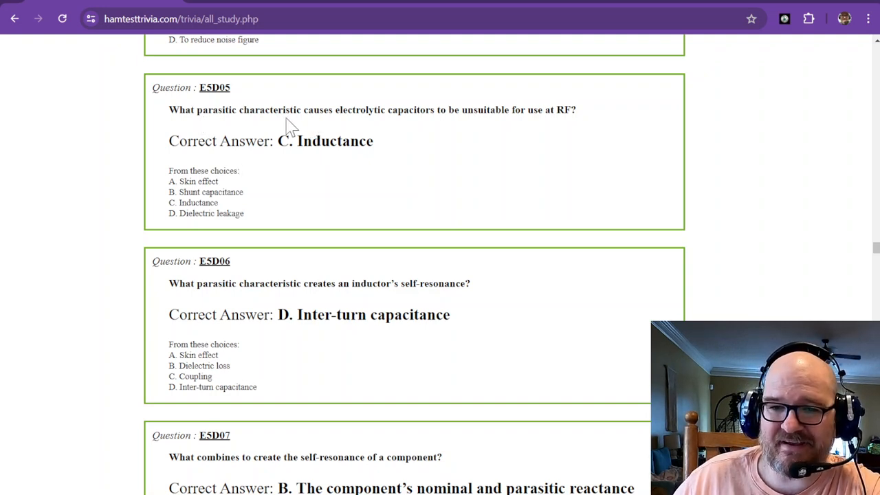
mouse_move(415, 114)
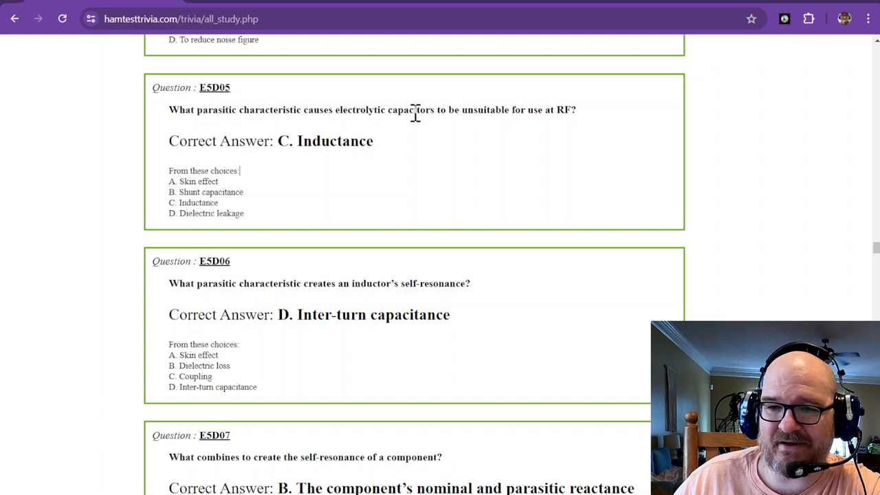
mouse_move(334, 158)
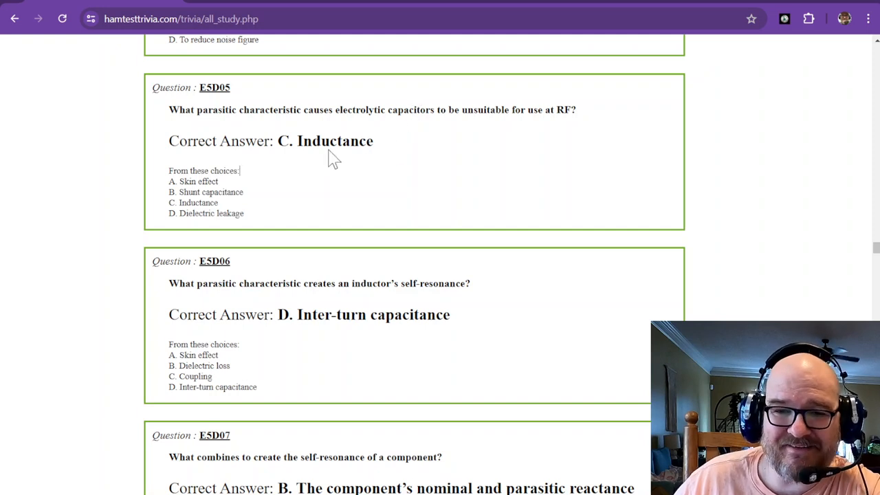
scroll("down", 3)
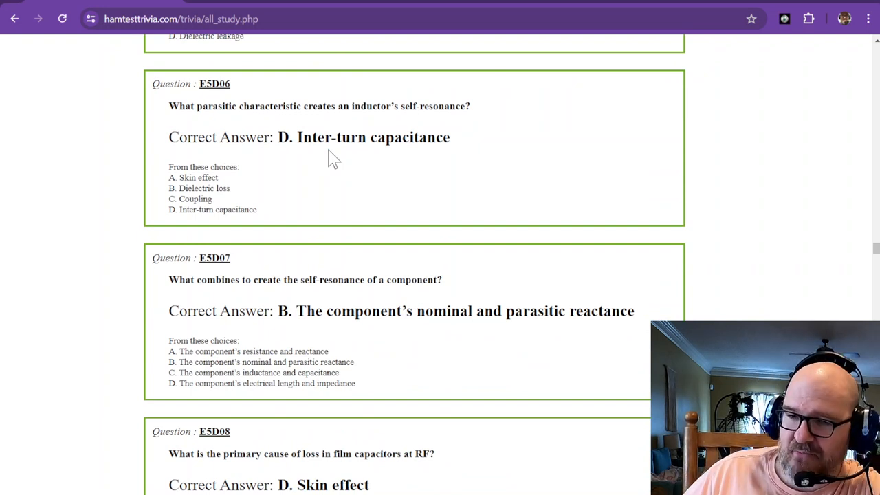
mouse_move(294, 124)
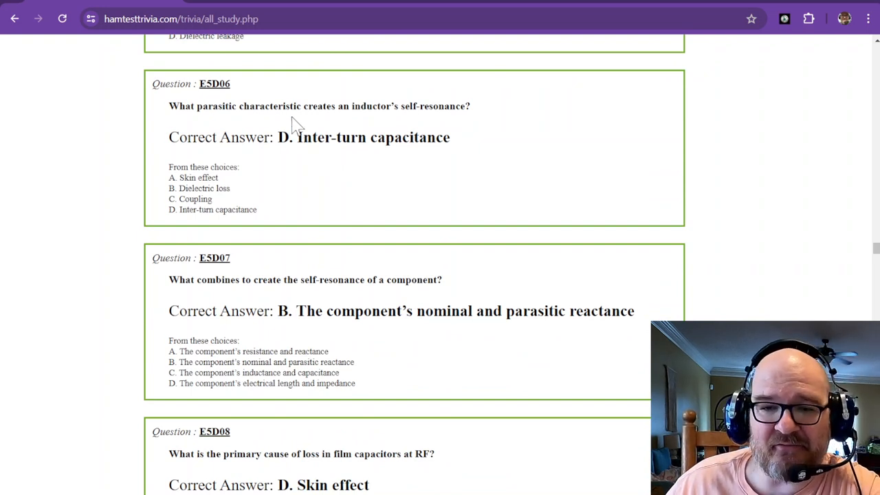
mouse_move(281, 110)
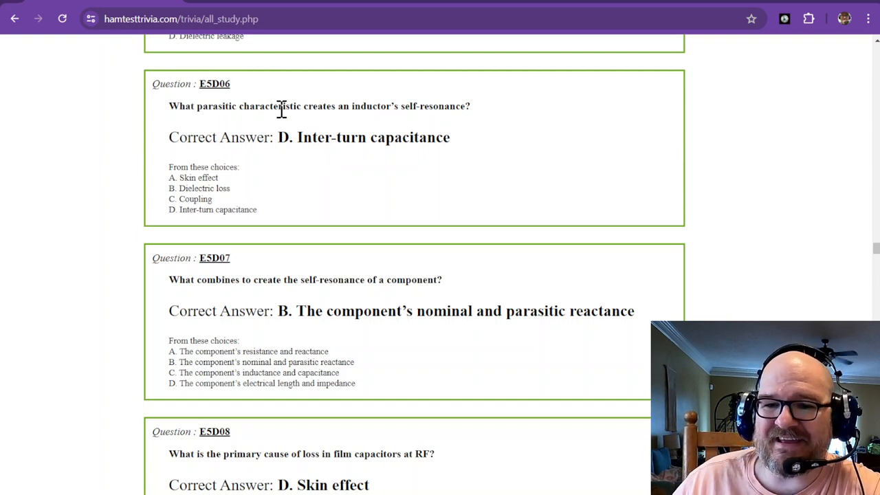
mouse_move(379, 104)
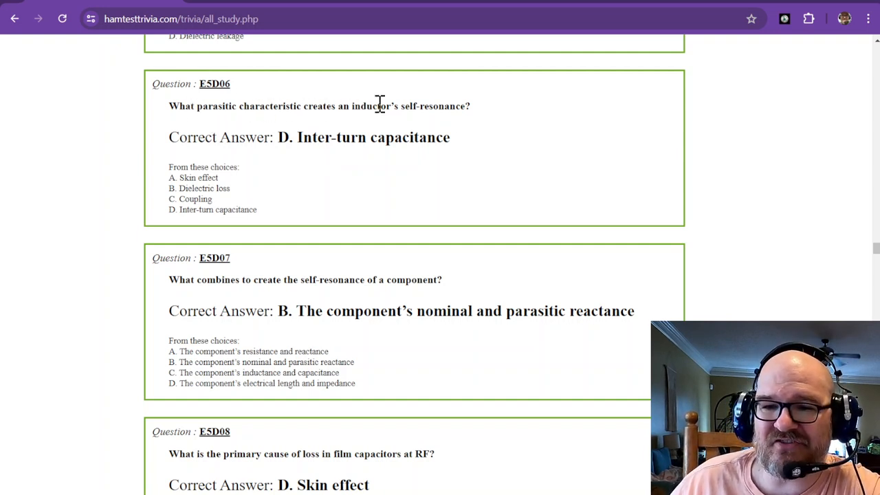
mouse_move(457, 105)
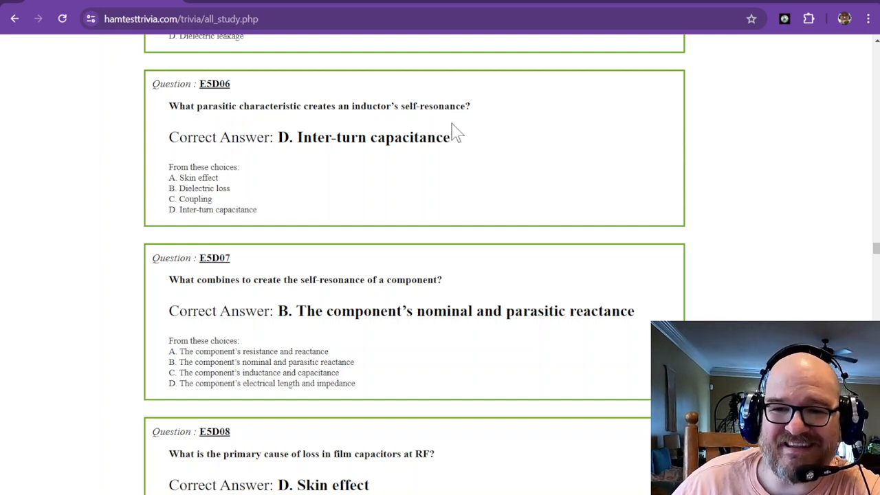
mouse_move(409, 134)
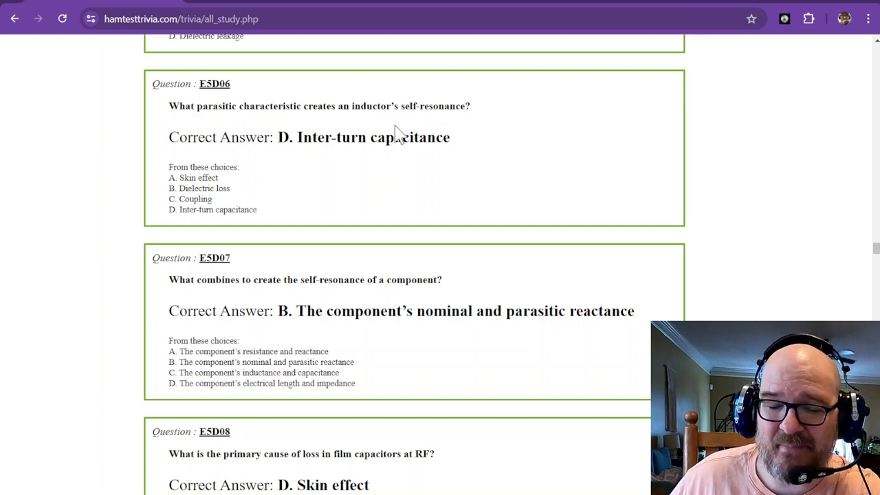
Step: Scroll down to E5D07, showing E5D08 answered D (skin effect) and E5D09 below
scroll("down", 3)
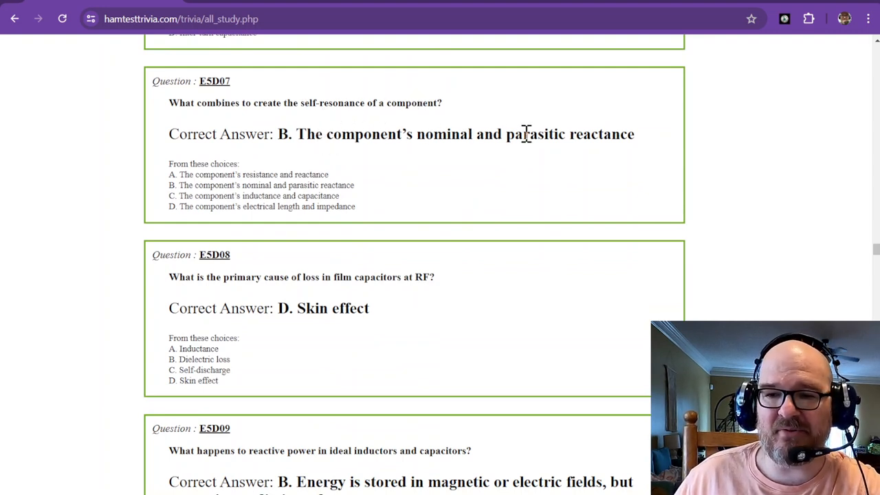
mouse_move(603, 134)
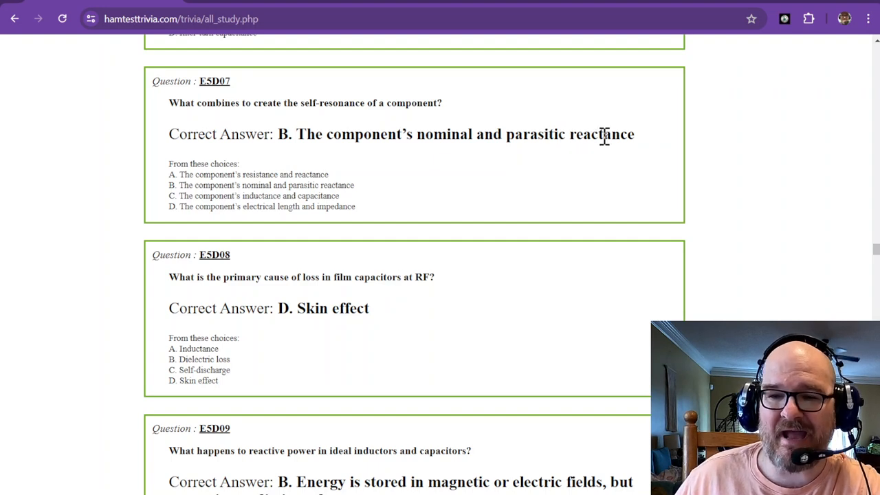
mouse_move(566, 134)
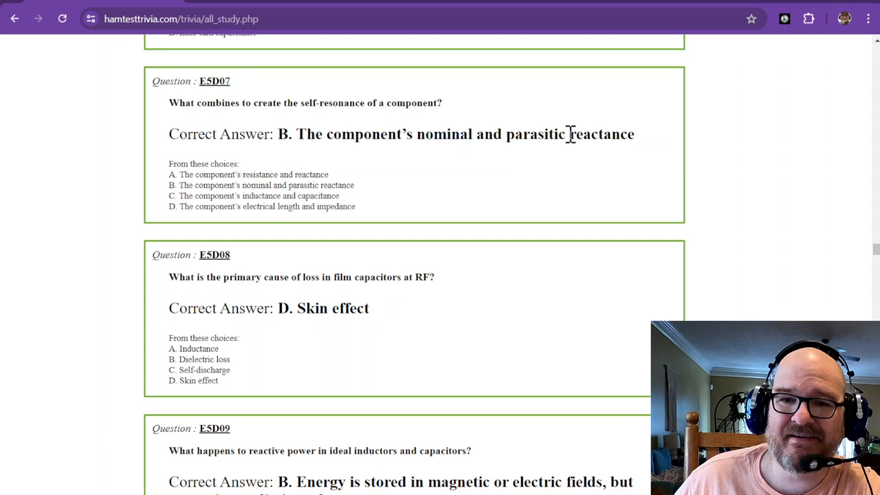
mouse_move(311, 98)
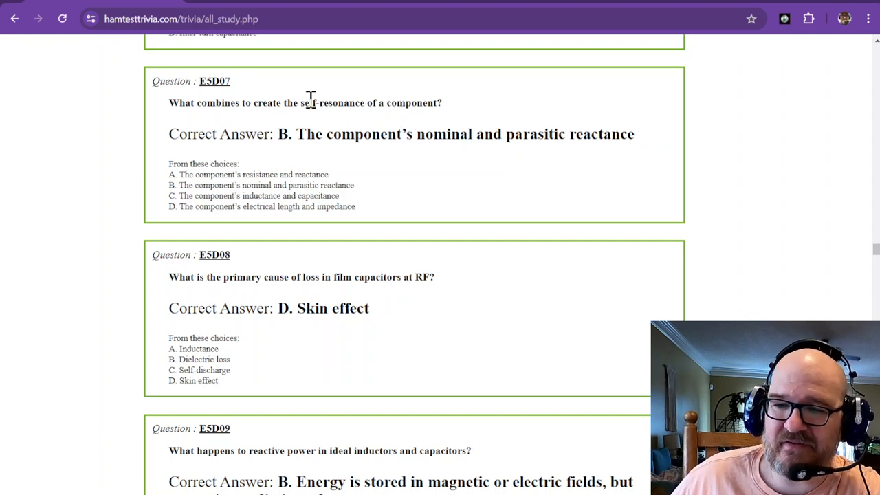
mouse_move(485, 151)
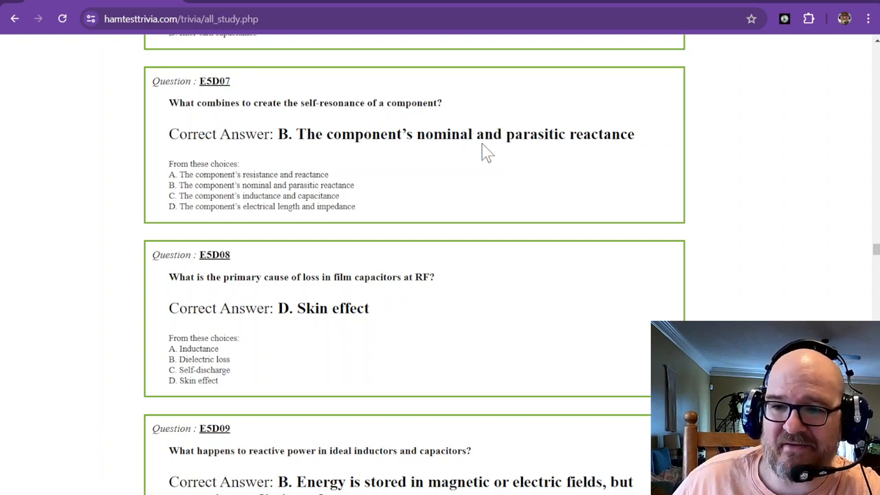
mouse_move(574, 134)
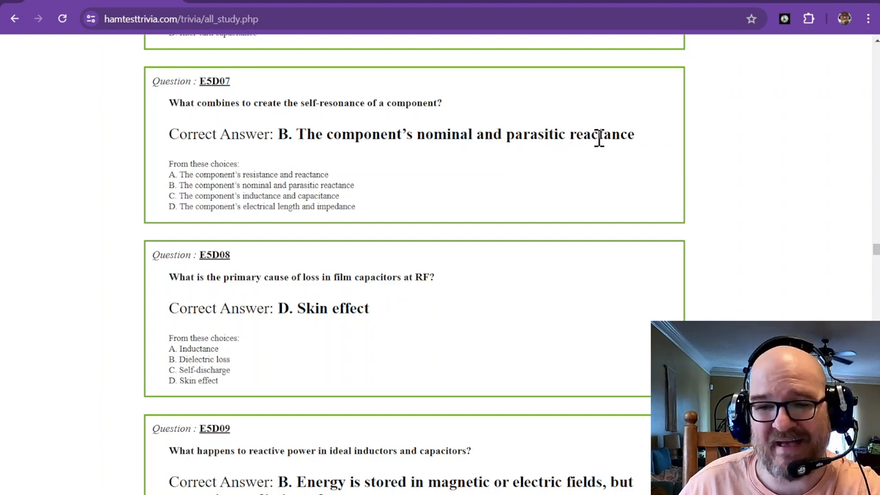
Step: Scroll down twice to E5D09 answered B, with E5D10 and E5D11 below
scroll("down", 3)
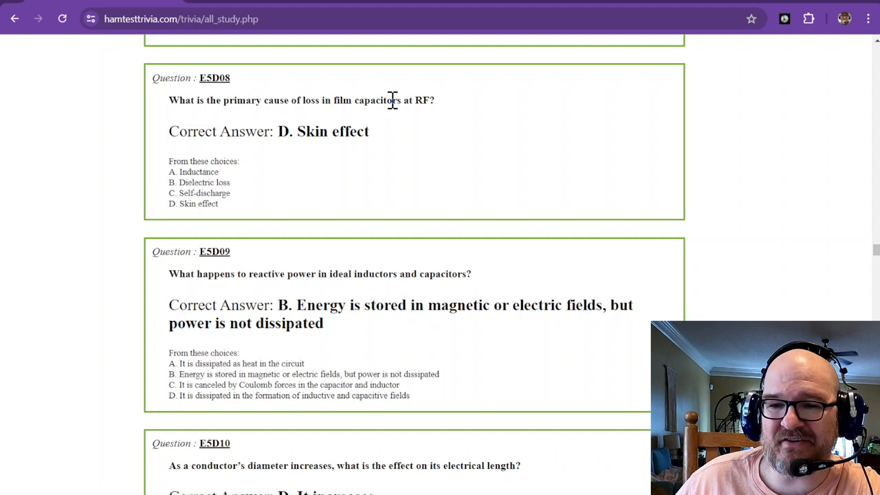
mouse_move(426, 101)
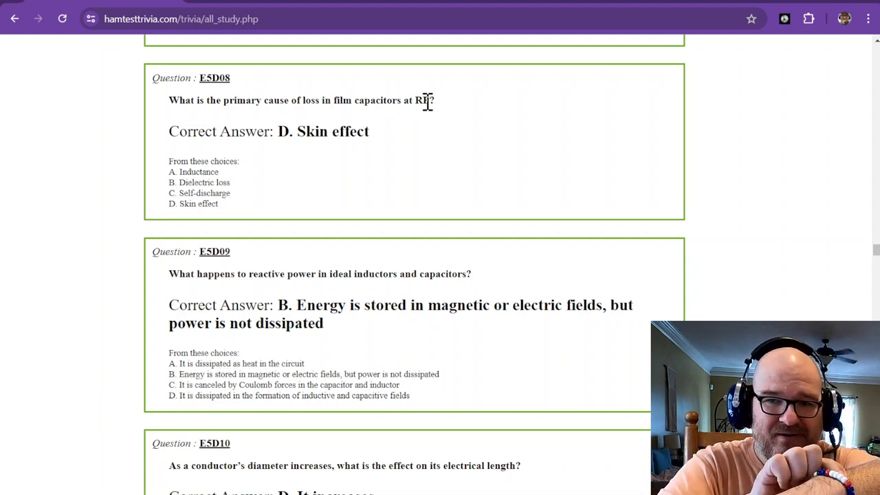
mouse_move(421, 113)
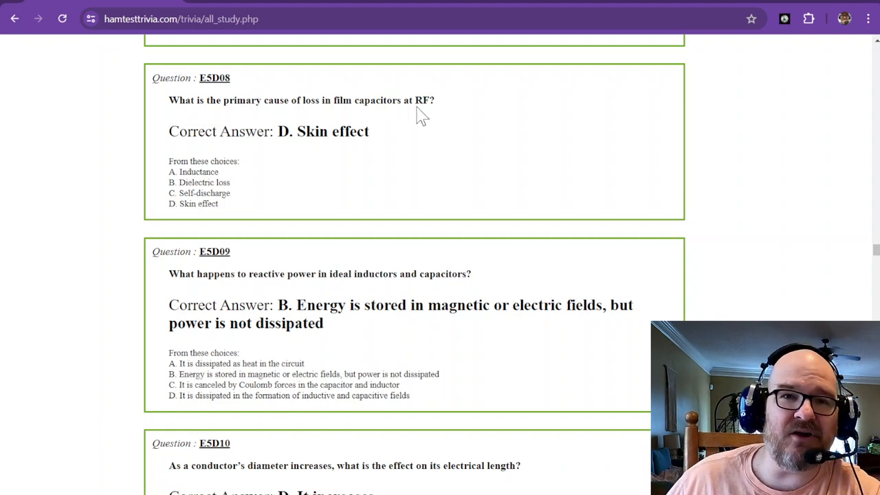
mouse_move(409, 132)
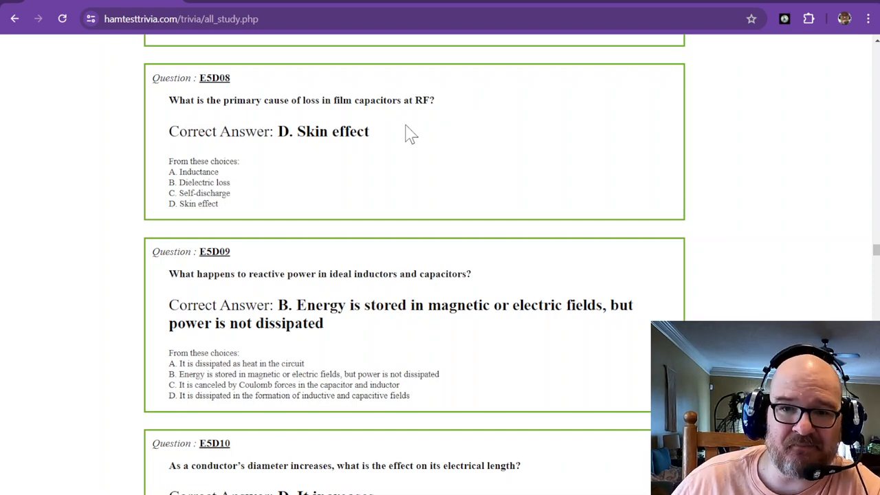
scroll("down", 3)
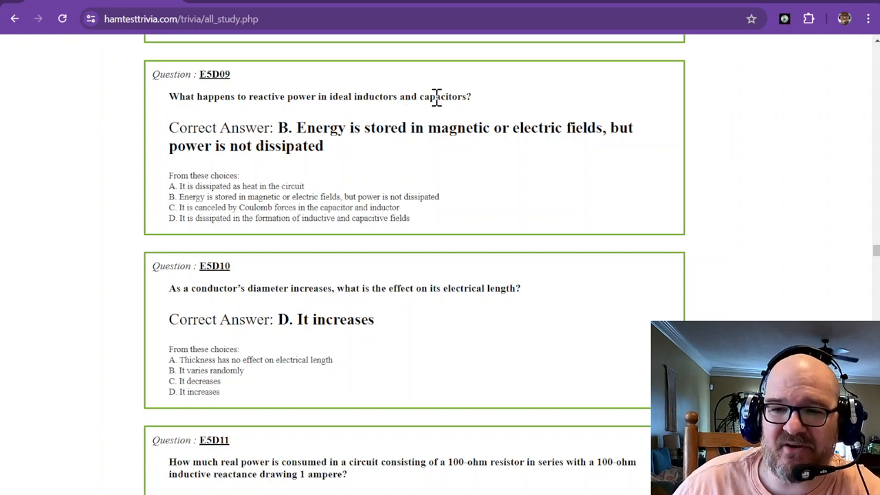
mouse_move(440, 127)
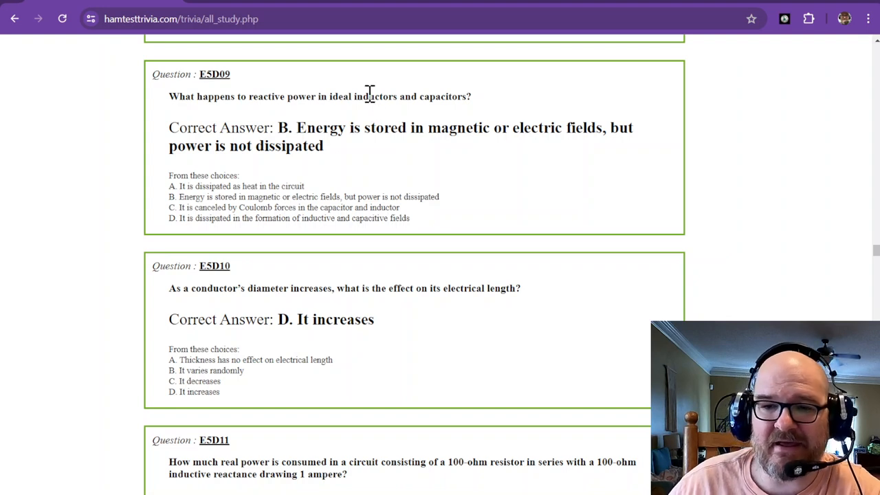
mouse_move(438, 96)
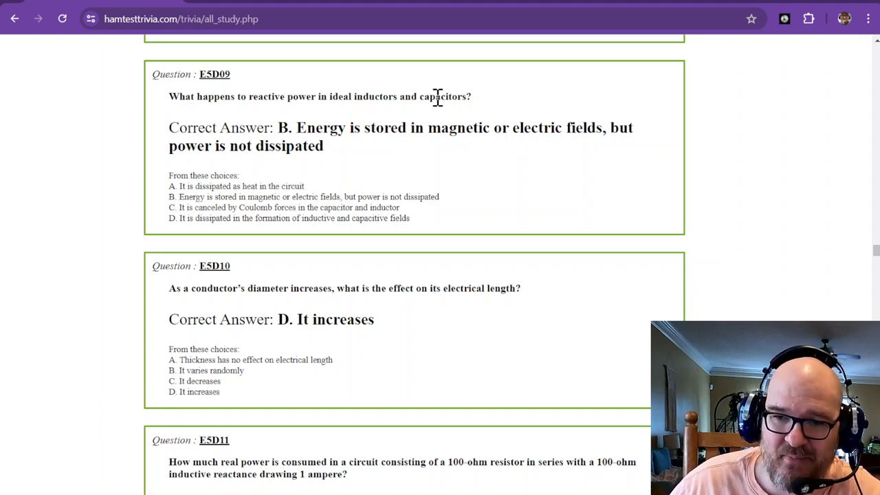
mouse_move(418, 149)
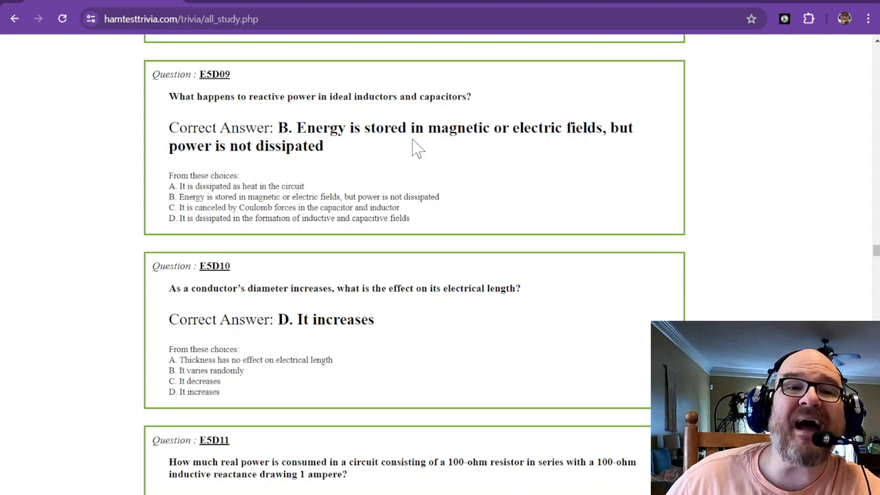
mouse_move(402, 155)
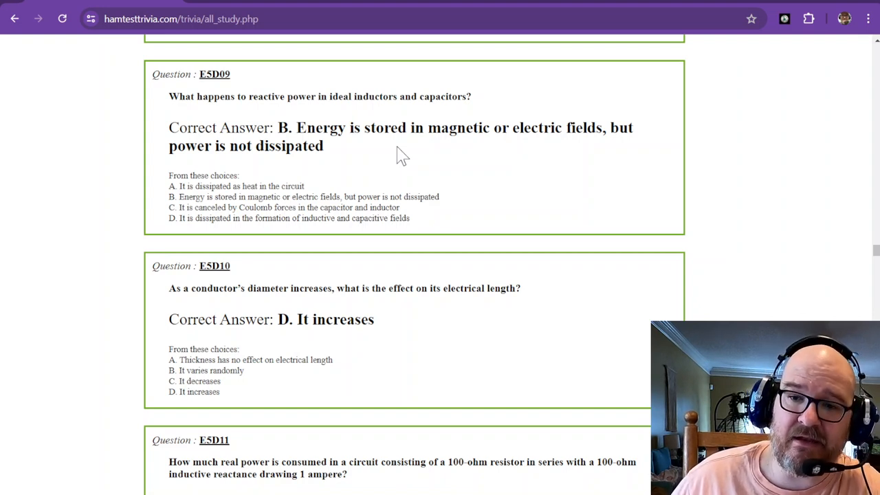
mouse_move(288, 169)
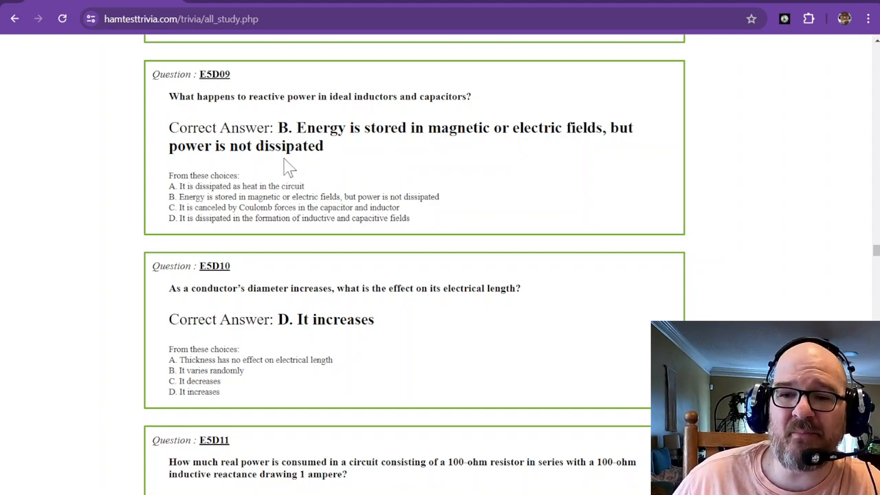
mouse_move(351, 131)
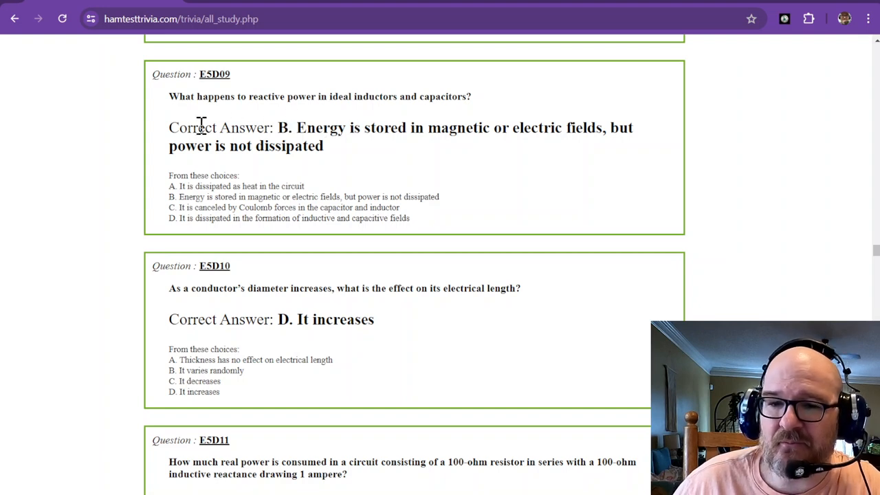
mouse_move(285, 93)
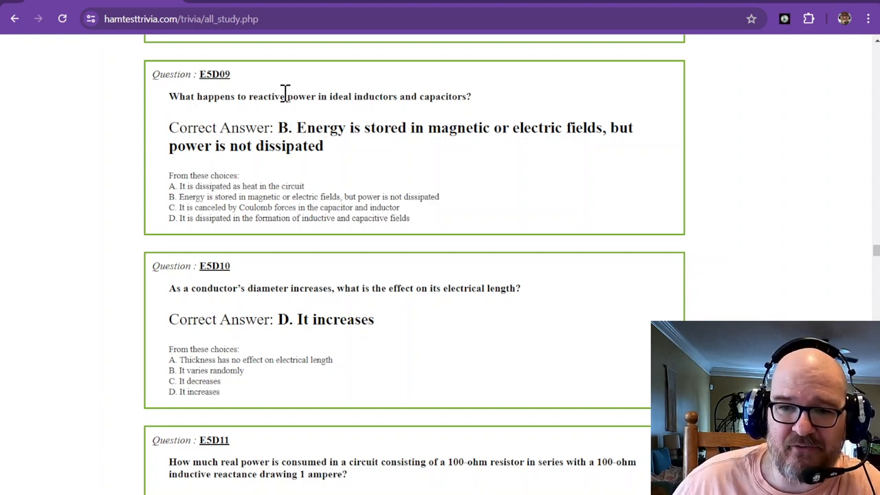
mouse_move(361, 93)
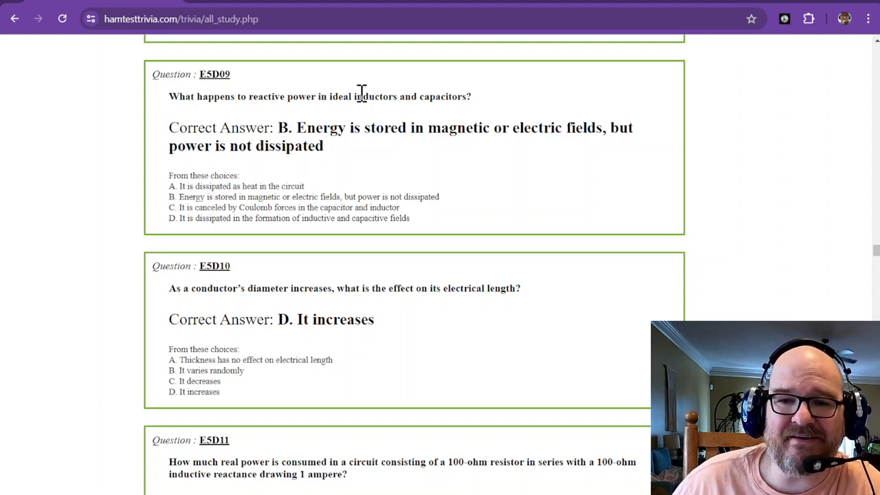
mouse_move(333, 131)
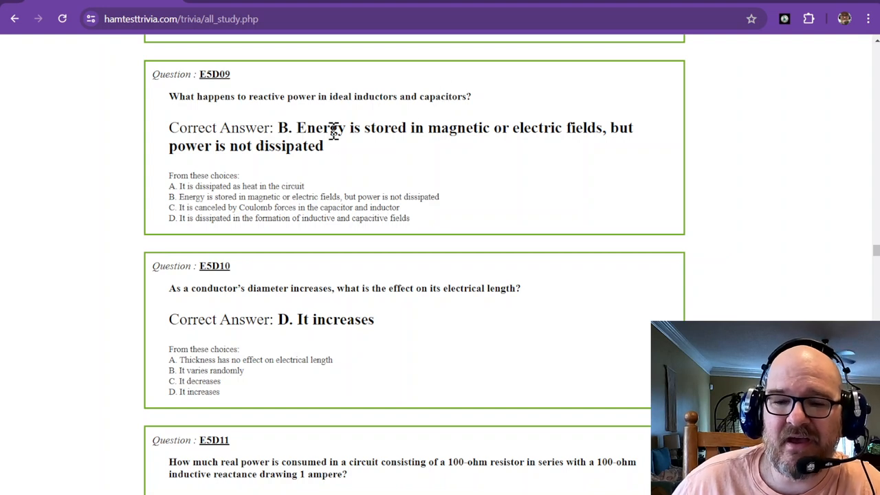
mouse_move(559, 117)
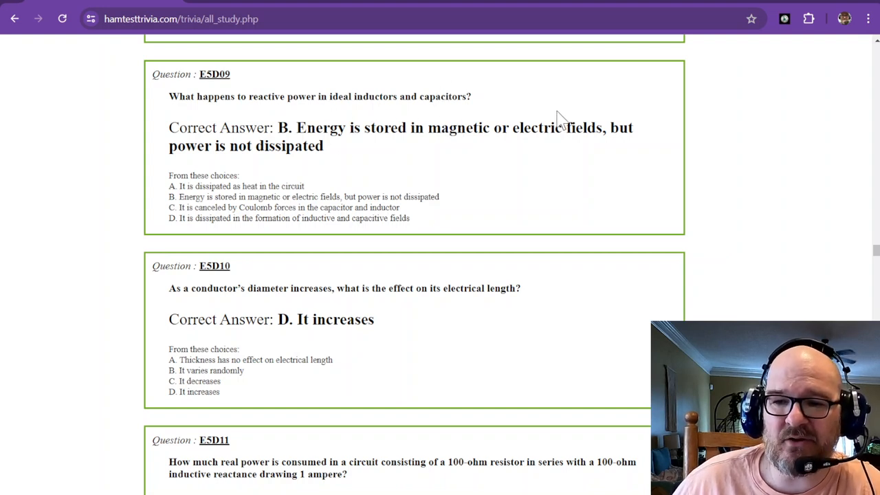
mouse_move(559, 123)
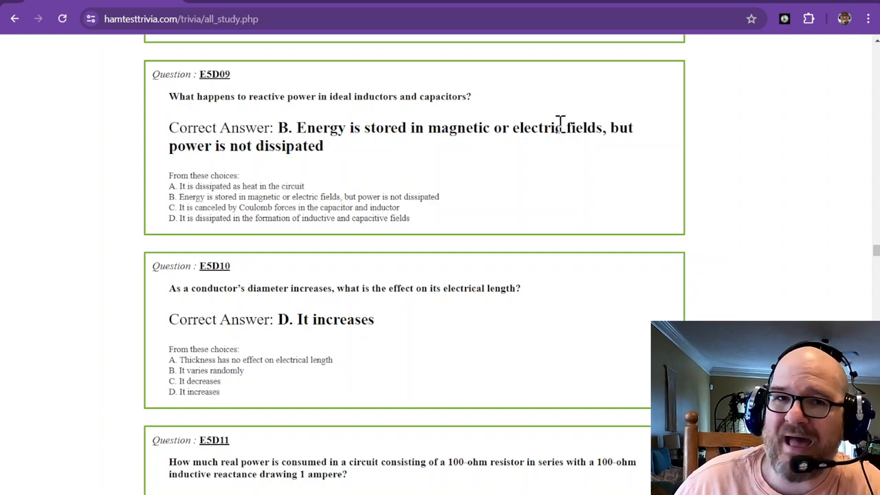
mouse_move(548, 120)
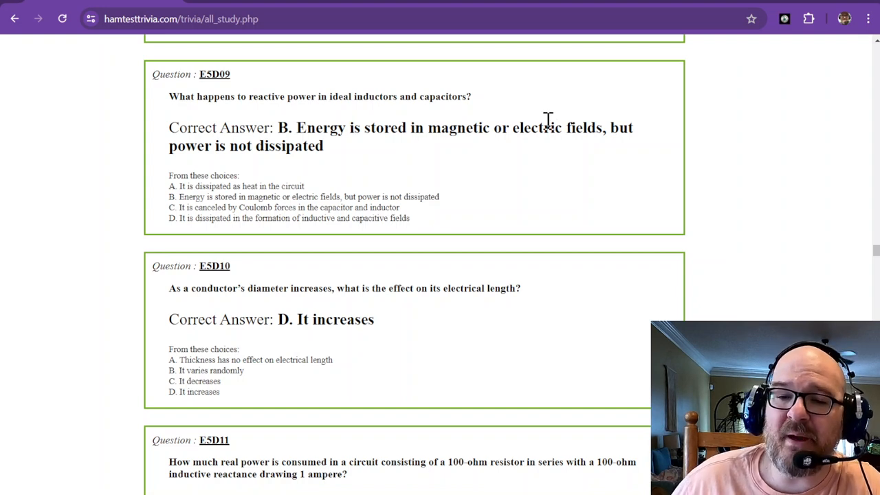
Step: Scroll down to reveal E5D11's answer, B (100 watts), below E5D10
scroll("down", 3)
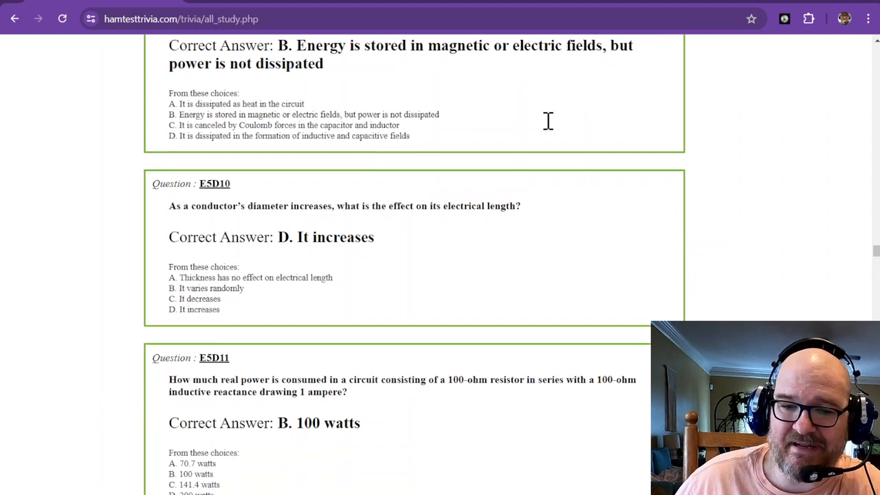
scroll("down", 3)
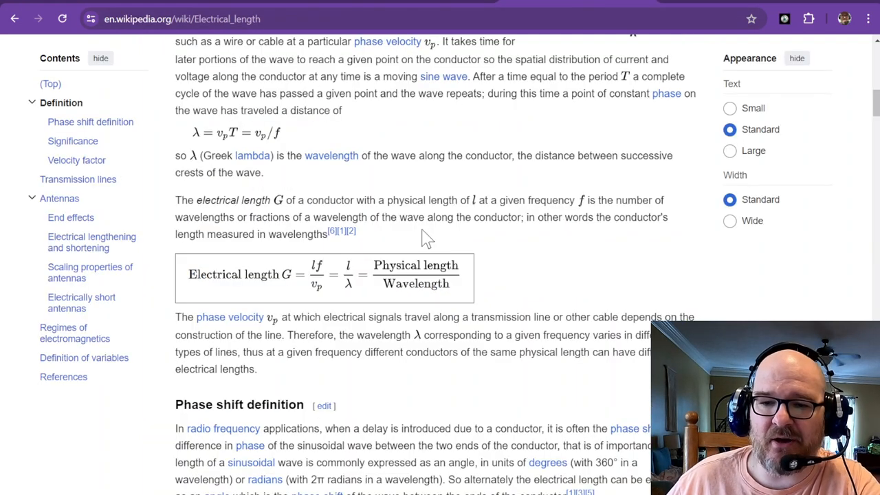
mouse_move(261, 292)
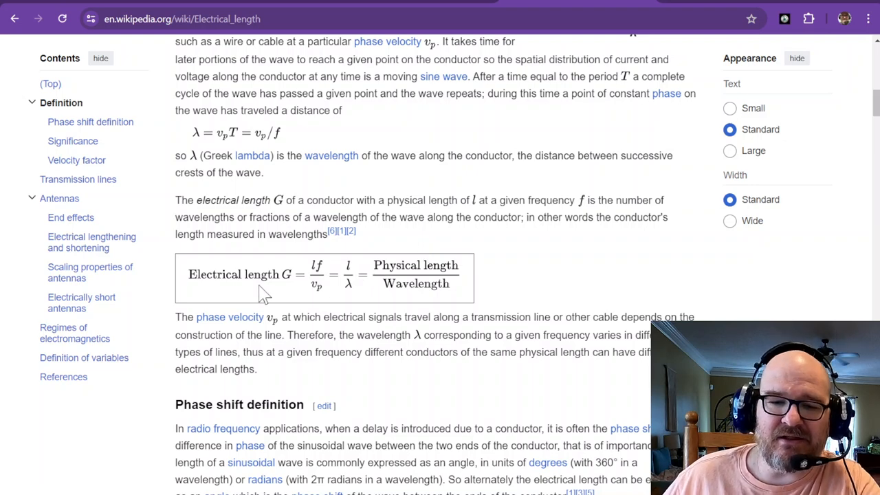
mouse_move(293, 287)
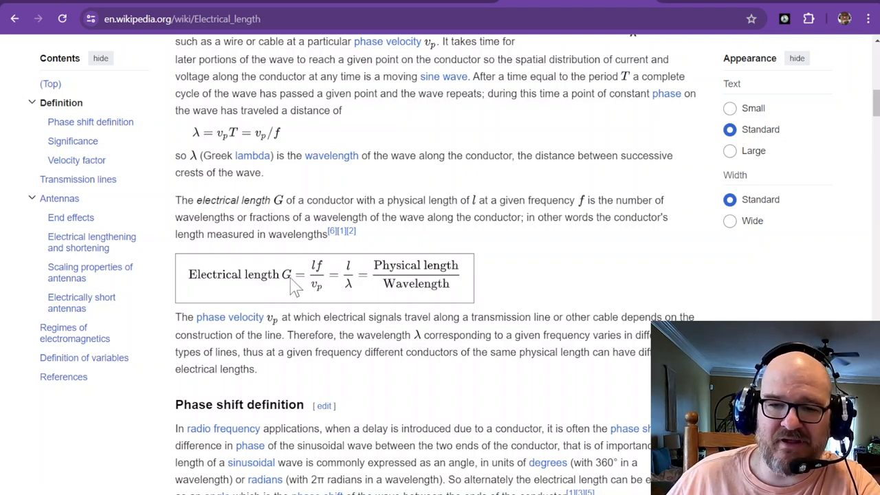
mouse_move(392, 275)
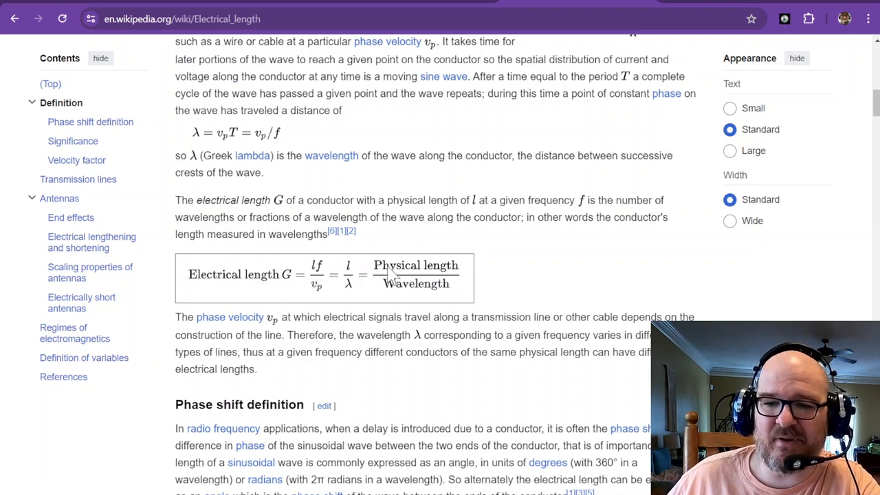
mouse_move(385, 293)
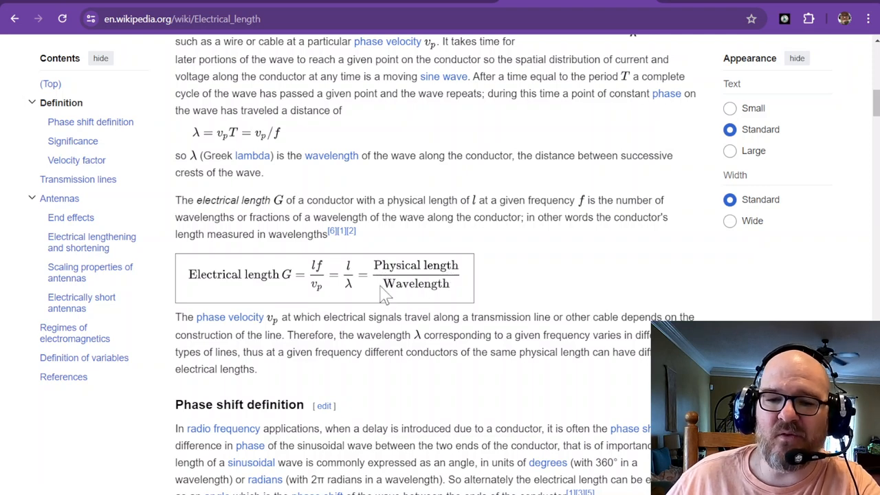
mouse_move(480, 273)
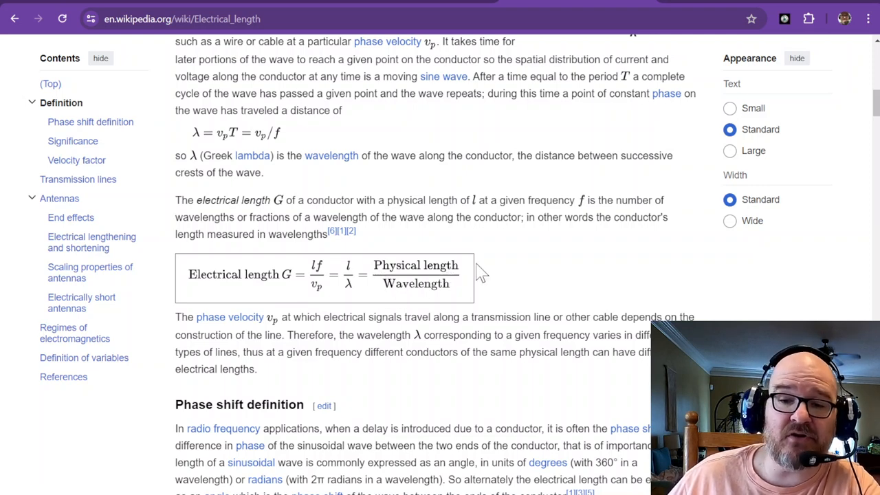
mouse_move(375, 297)
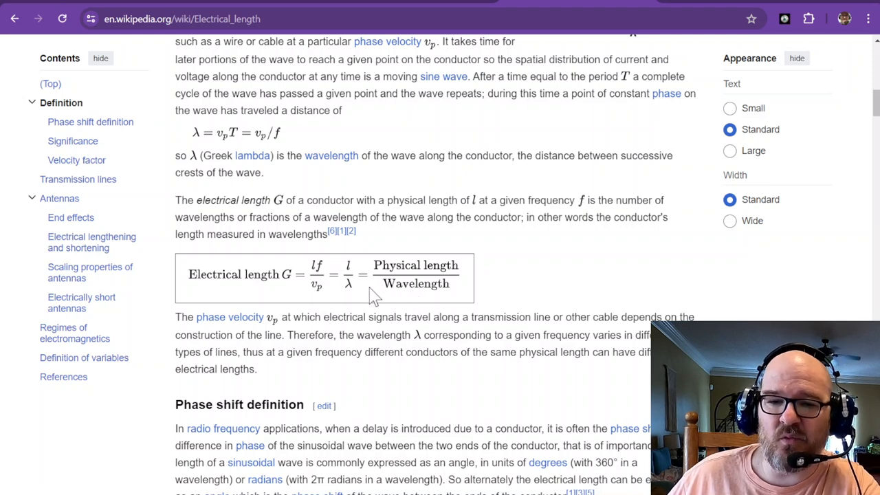
mouse_move(440, 299)
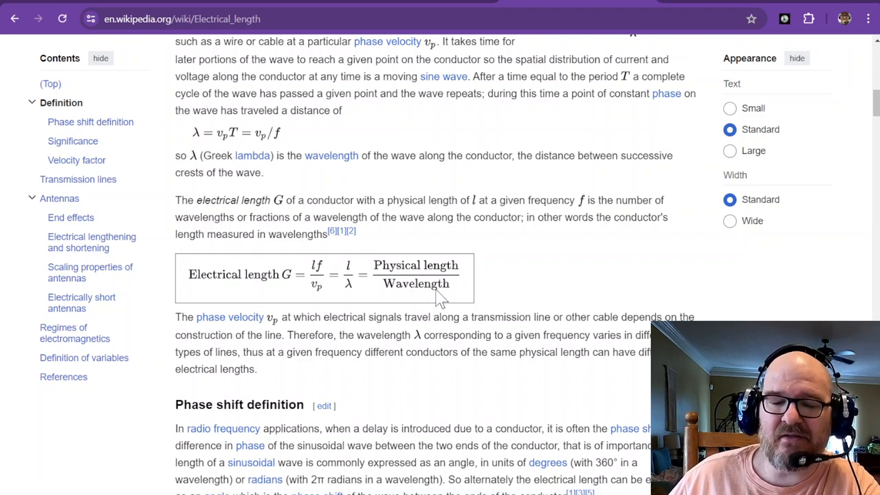
mouse_move(432, 301)
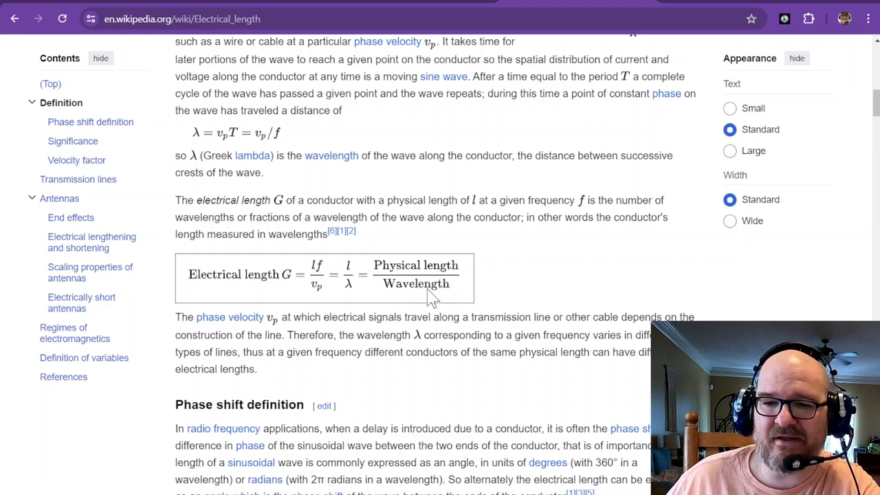
mouse_move(440, 288)
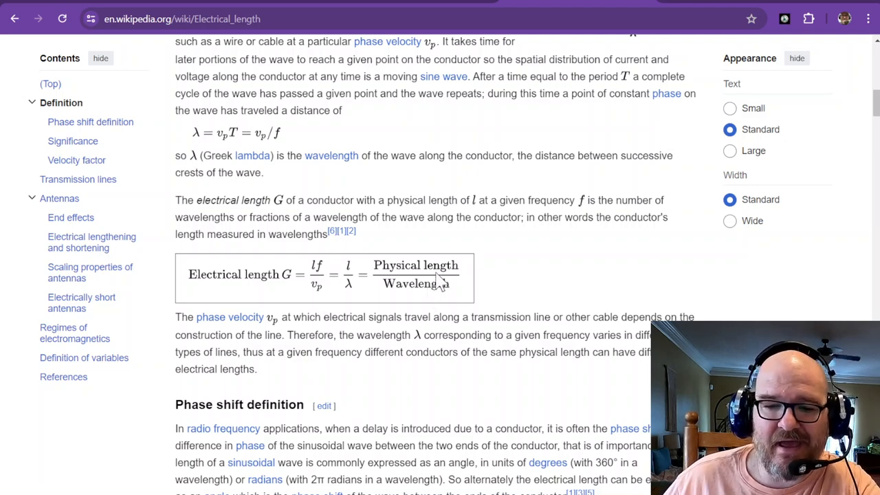
mouse_move(84, 17)
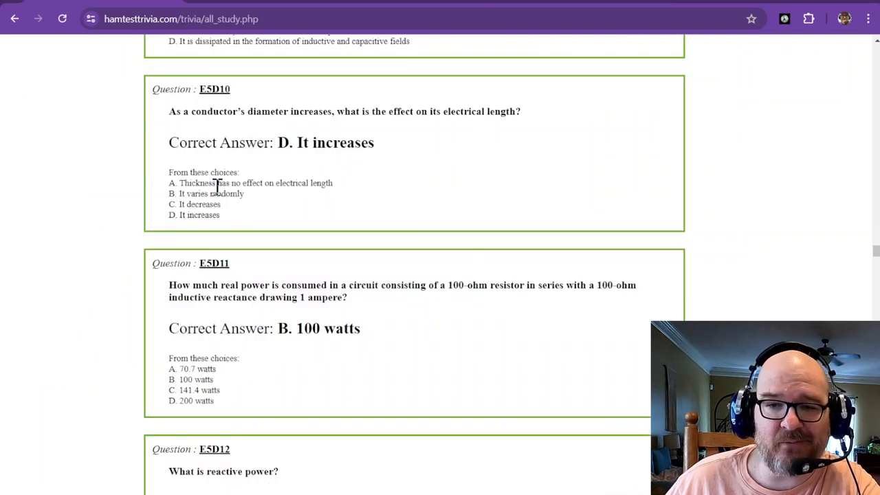
mouse_move(261, 115)
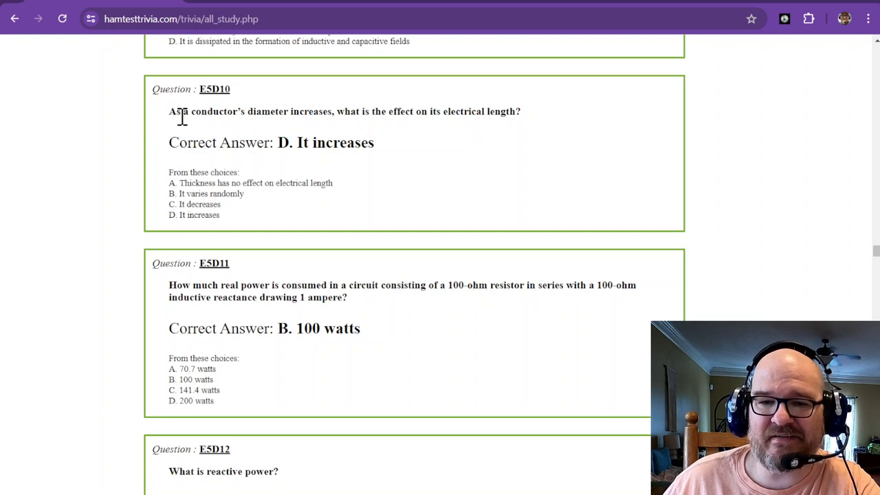
mouse_move(316, 142)
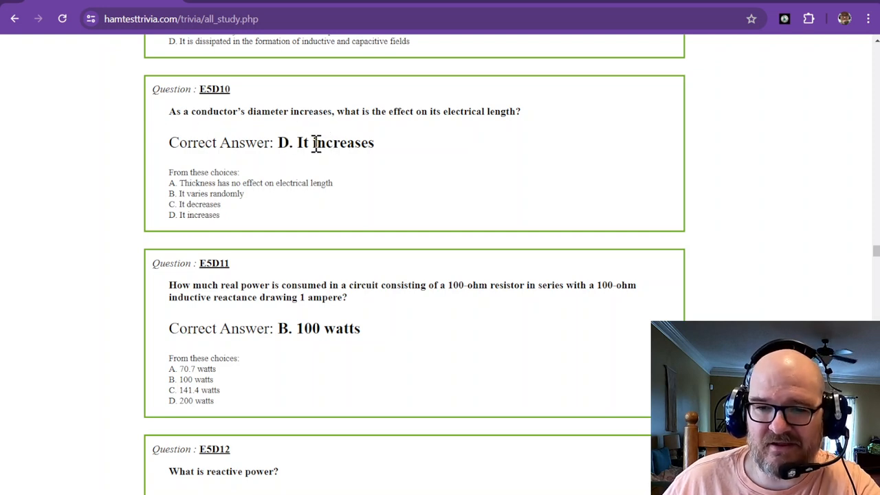
mouse_move(337, 142)
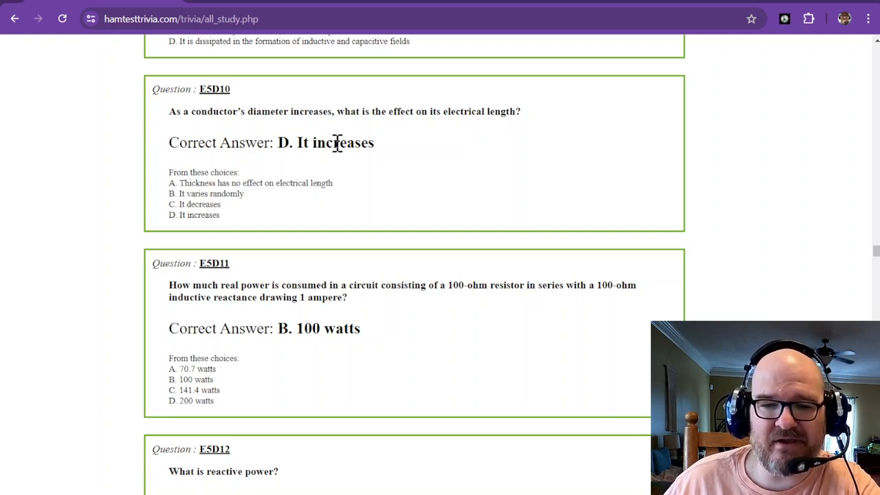
Step: Scroll the study page so E5D09's answer B leads above E5D10
scroll("down", 3)
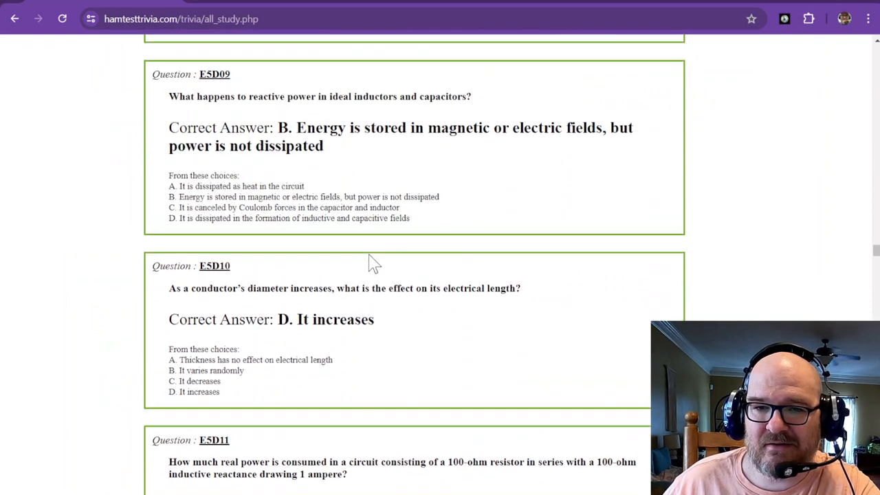
mouse_move(482, 150)
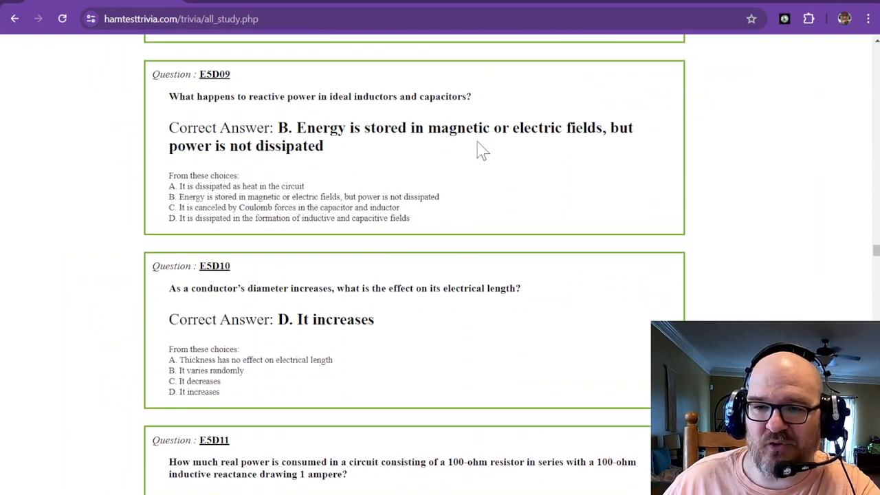
mouse_move(220, 154)
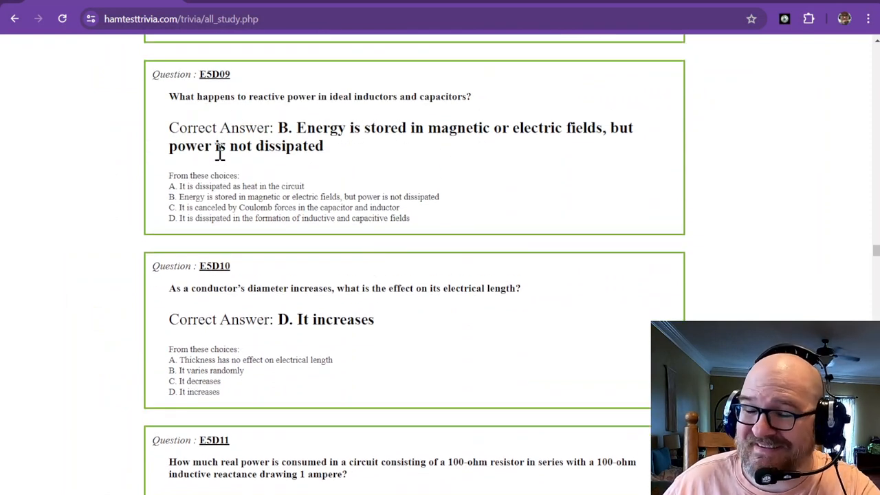
Step: Scroll down so E5D10 (answer D, it increases) leads, with E5D11 and E5D12 below
scroll("down", 3)
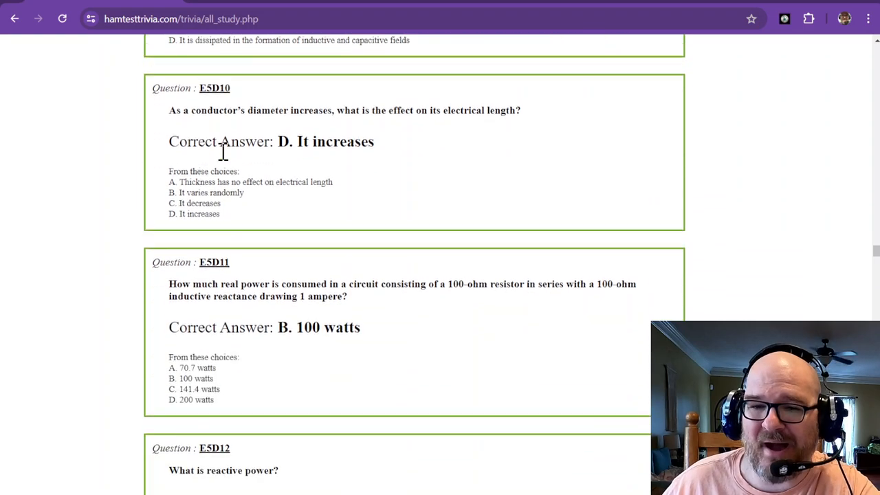
Step: Scroll down to E5D11 and E5D12 to prepare the P=I²·R annotation
scroll("down", 3)
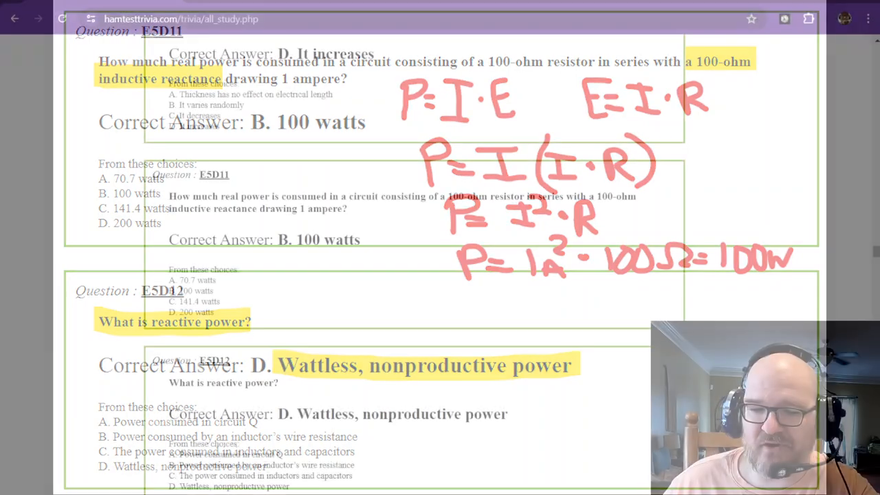
Step: Scroll to E5D09 and highlight the phrase about energy stored in magnetic or electric fields
scroll("up", 3)
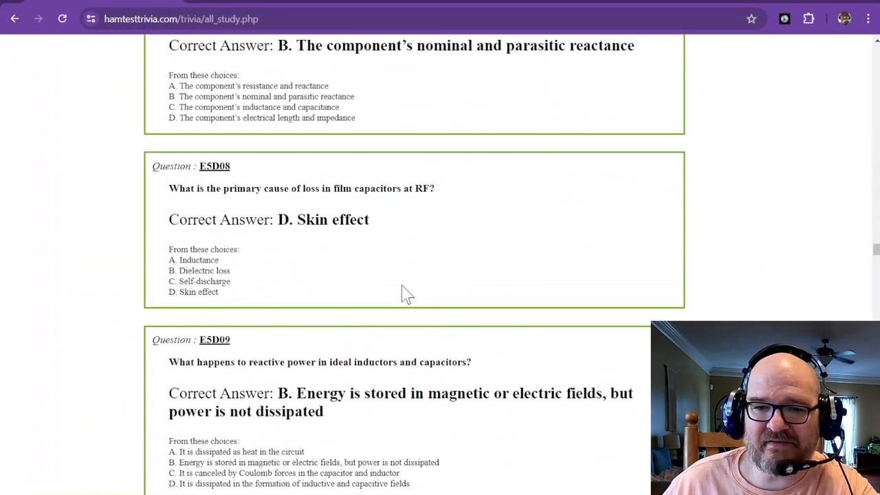
scroll("down", 3)
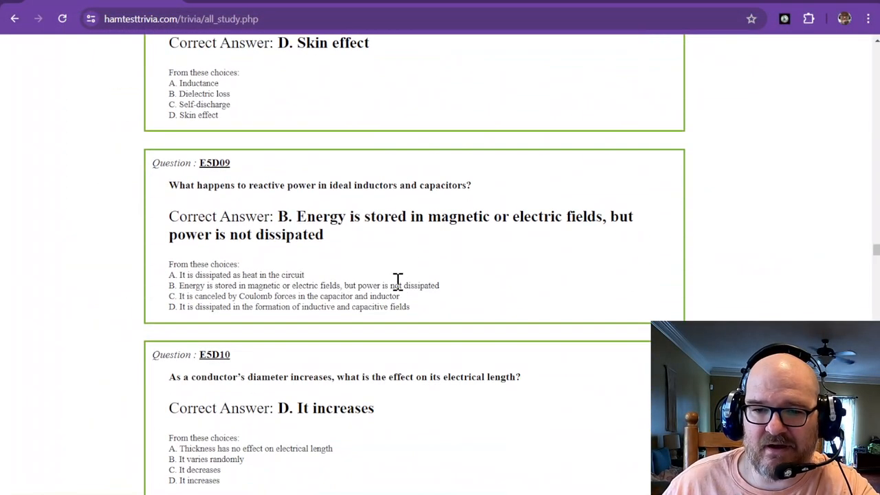
left_click_drag(339, 216, 602, 216)
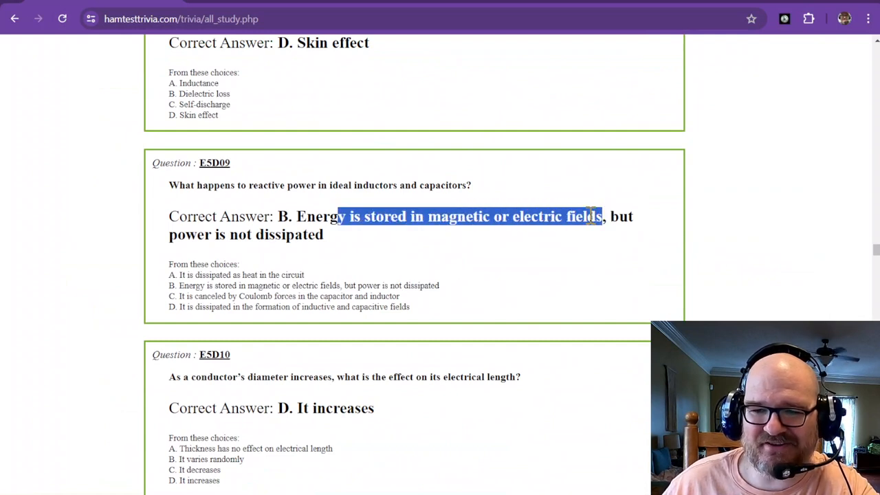